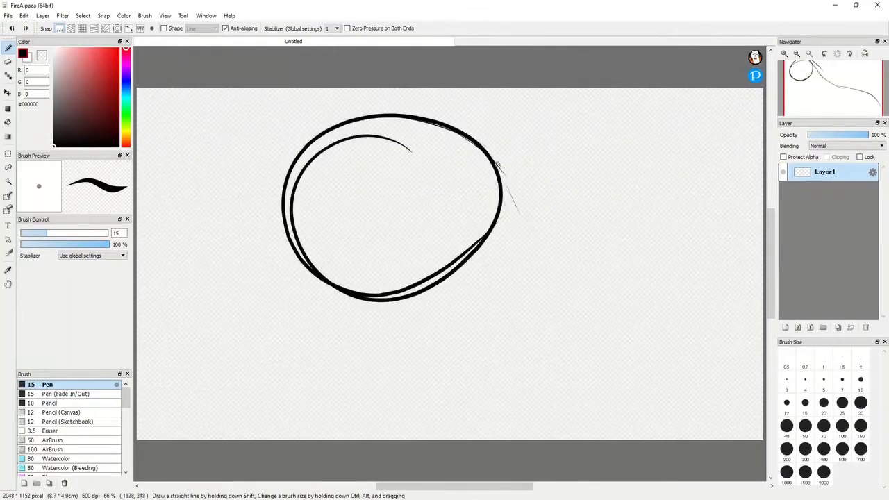
Sketch Ghost's wide ears, then draw and refine half-closed eyes, nose and mouth
drag(500, 167, 742, 437)
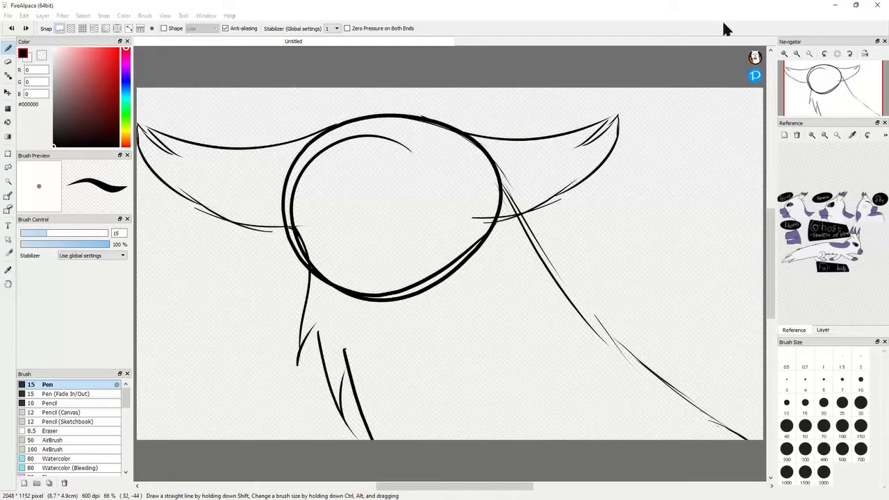
drag(319, 177, 437, 181)
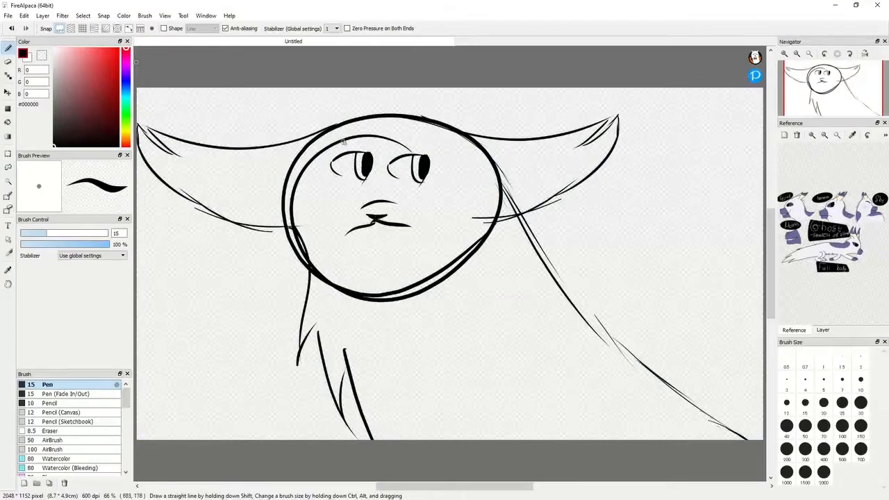
click(8, 61)
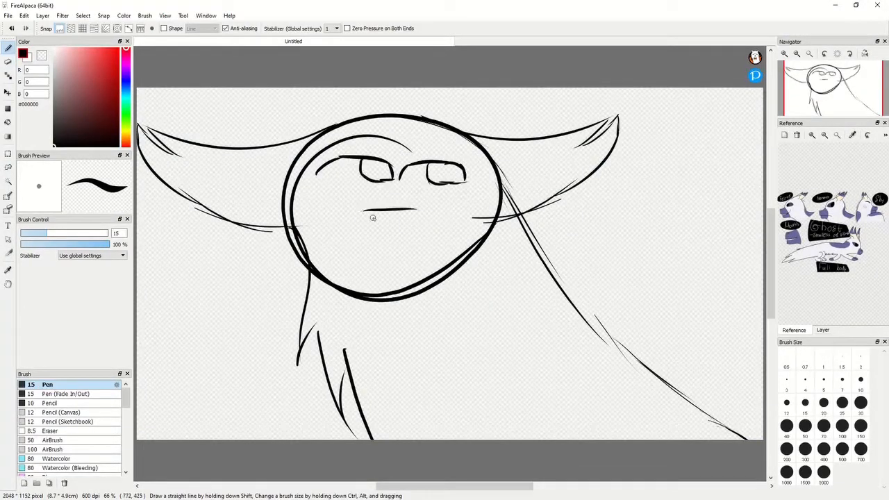
drag(371, 219, 417, 219)
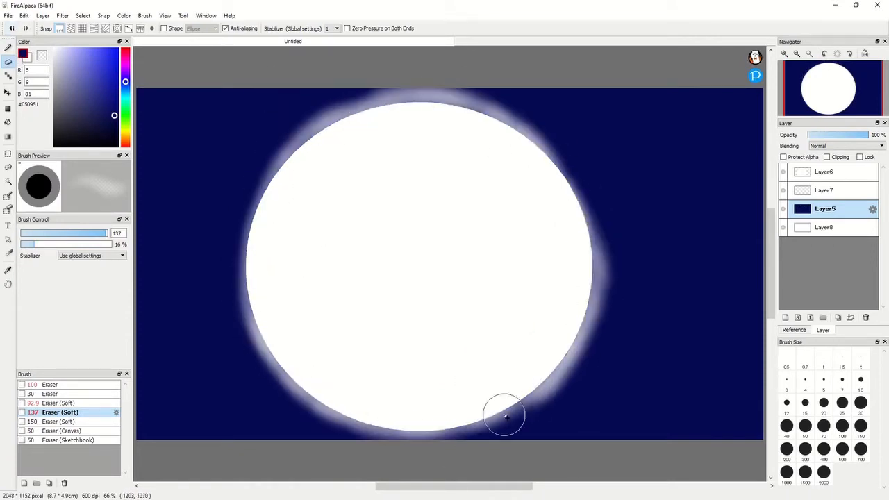
Feather the moon's halo with the soft eraser along its lower, upper, top and right edges
drag(504, 416, 330, 128)
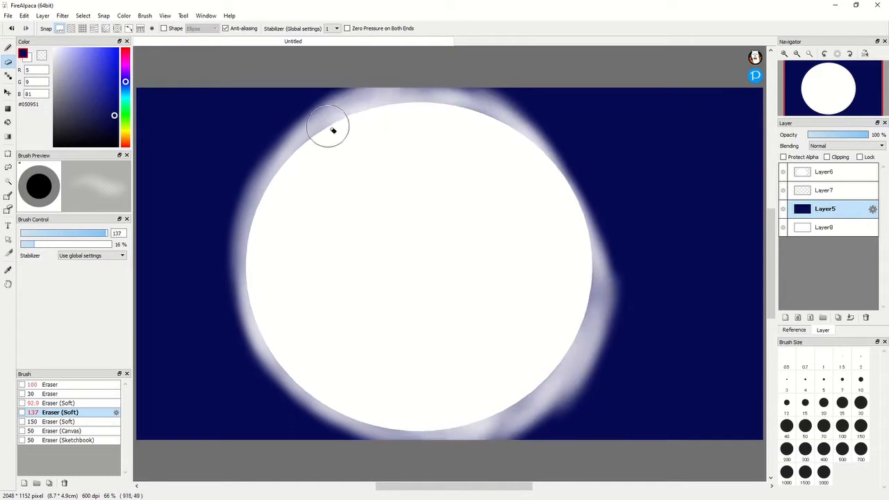
drag(326, 130, 486, 420)
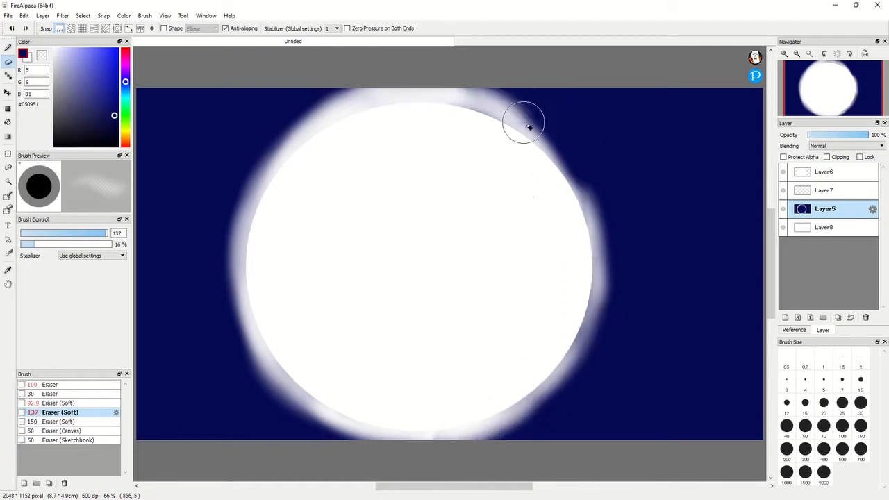
drag(524, 125, 507, 399)
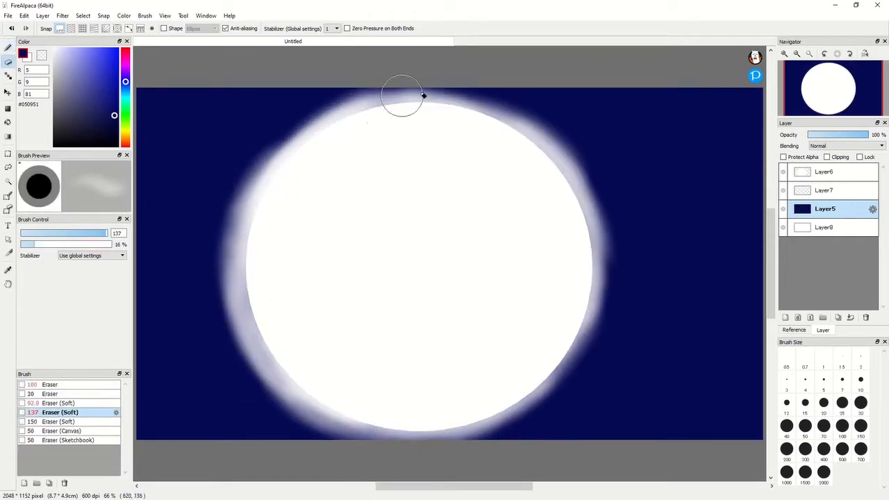
drag(401, 96, 599, 204)
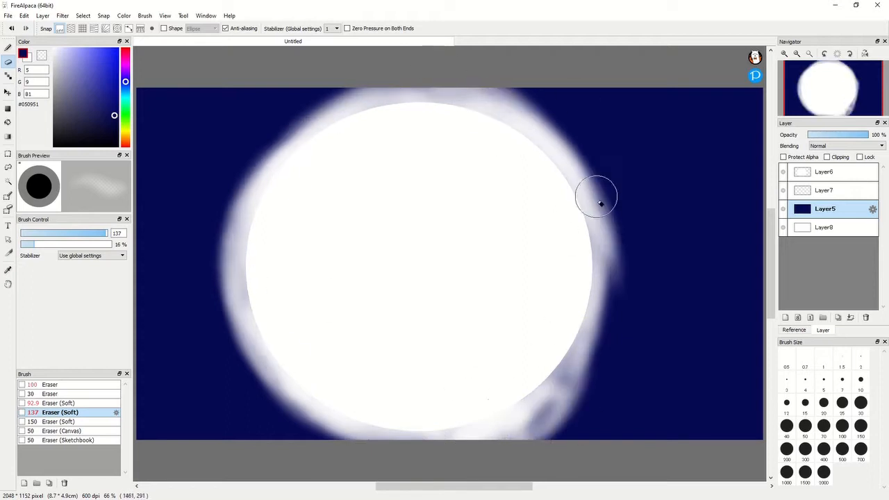
drag(601, 201, 291, 278)
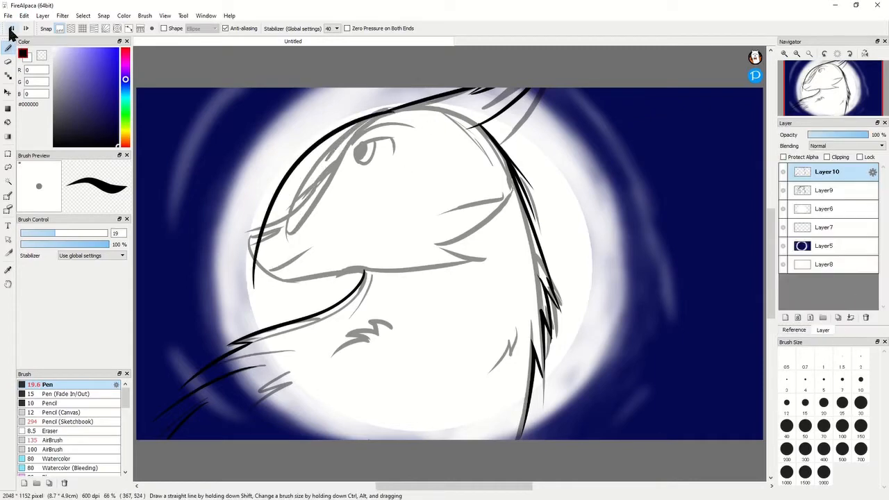
Ink a bold black outline over the head sketch on a new layer
drag(388, 111, 215, 243)
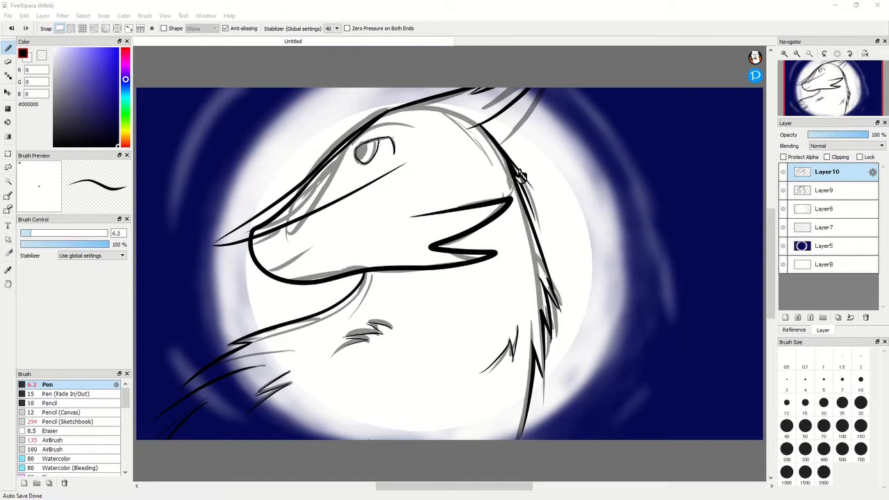
mouse_move(756, 358)
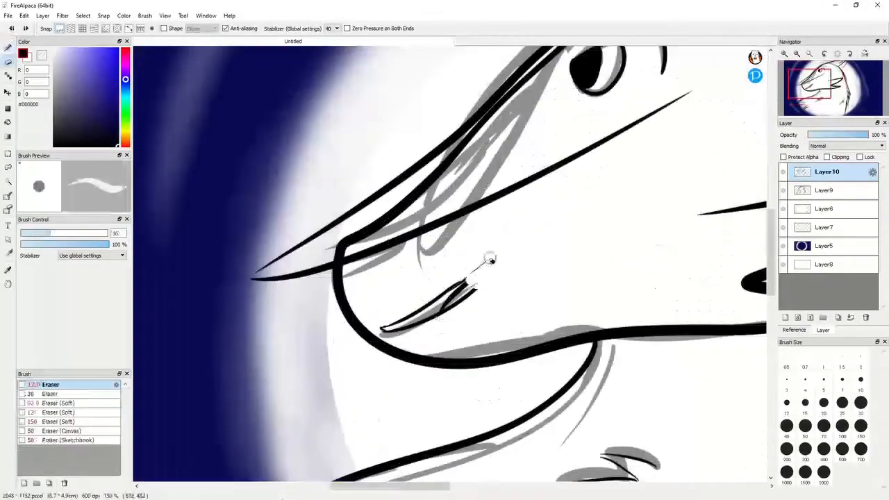
Erase the stray snout line, ink the snout's top edge, and clean the jagged joint
drag(489, 260, 461, 299)
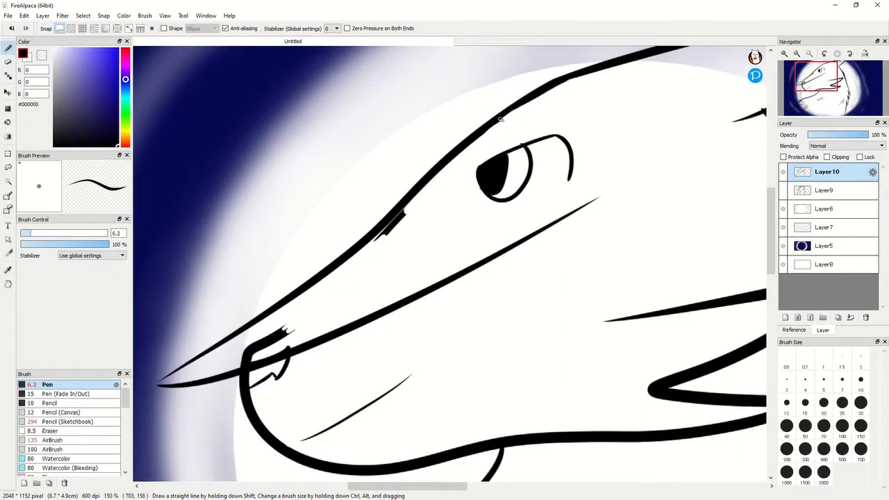
drag(499, 120, 681, 43)
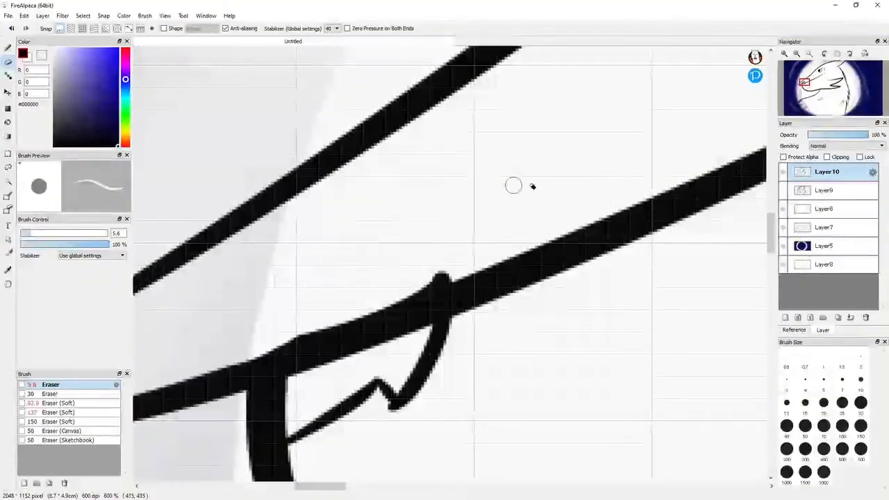
drag(514, 185, 373, 304)
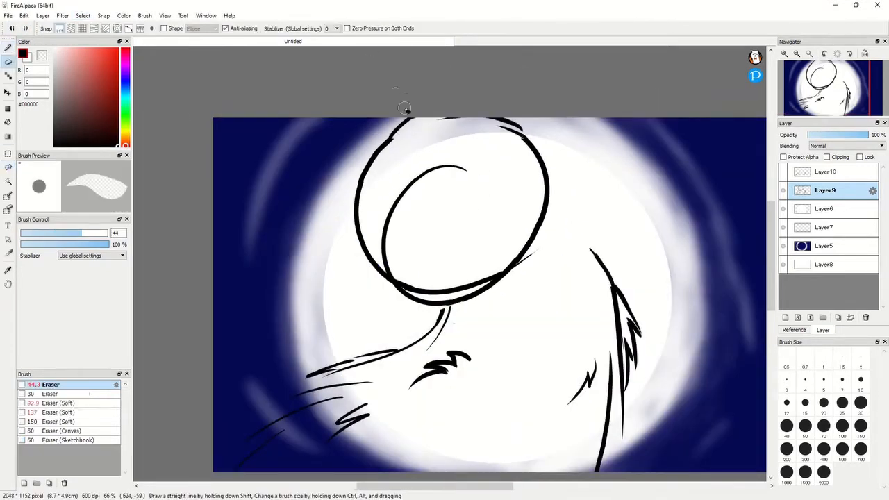
Erase old marks atop the head, then redraw the head outline and eye
drag(405, 122, 556, 173)
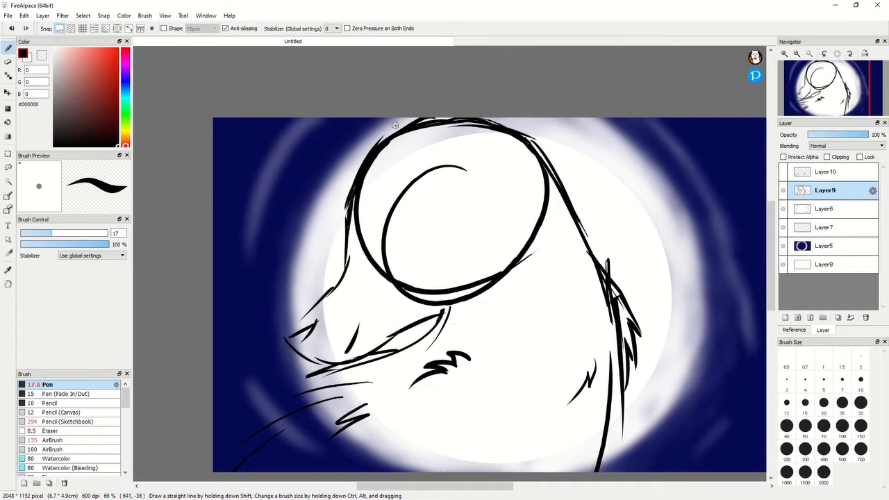
drag(493, 118, 653, 180)
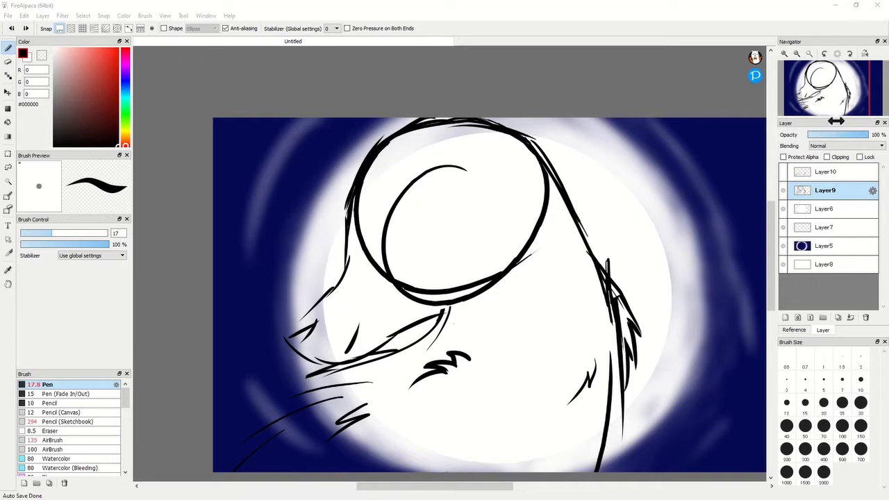
drag(399, 167, 372, 222)
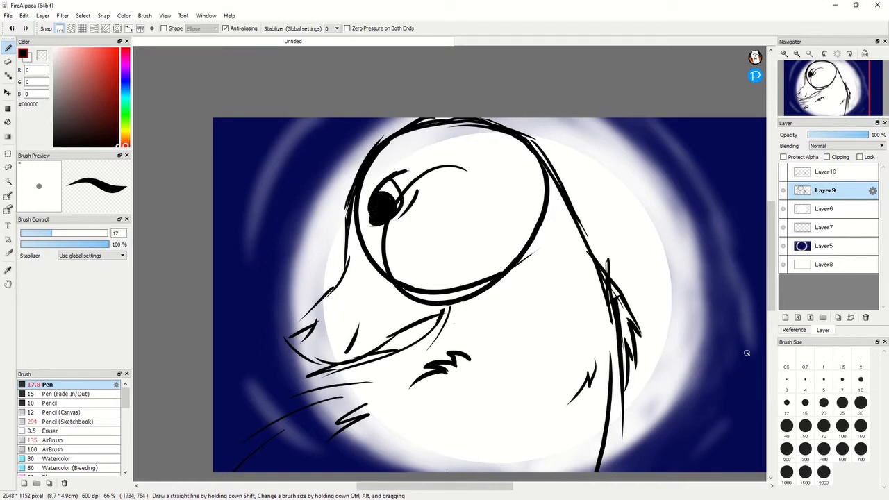
drag(375, 202, 403, 187)
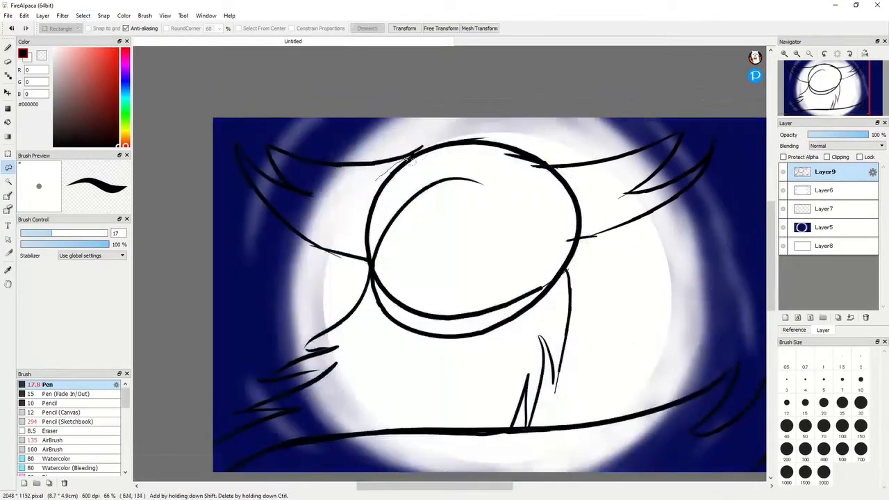
Return to the Pen and sketch the nose below the eyes
click(441, 28)
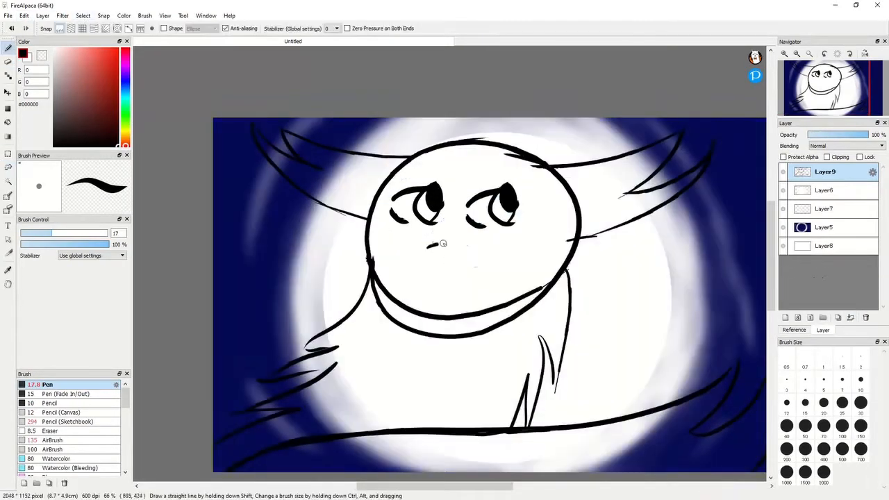
drag(431, 246, 472, 271)
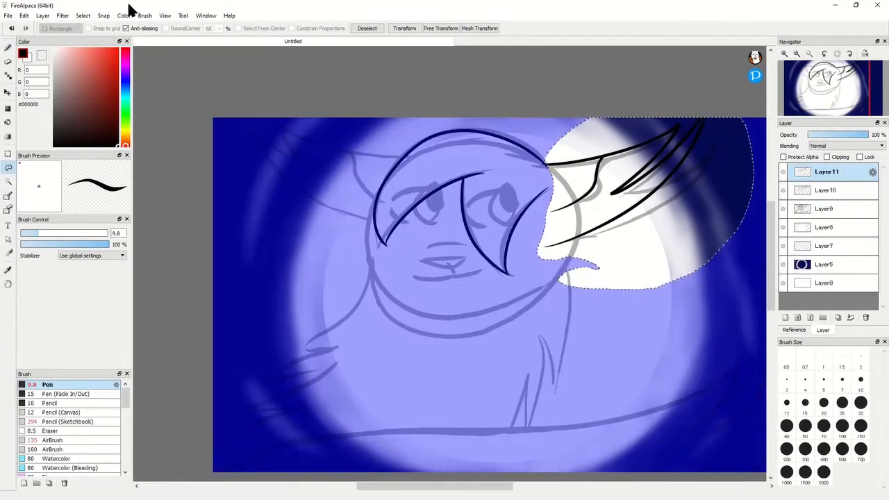
Drop the selection and ink more ear and fur strokes on Layer11
click(440, 28)
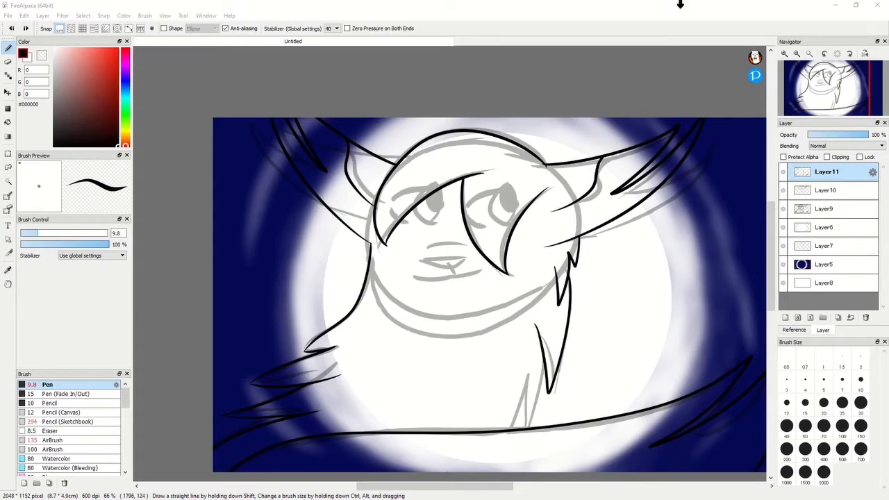
drag(524, 379, 528, 427)
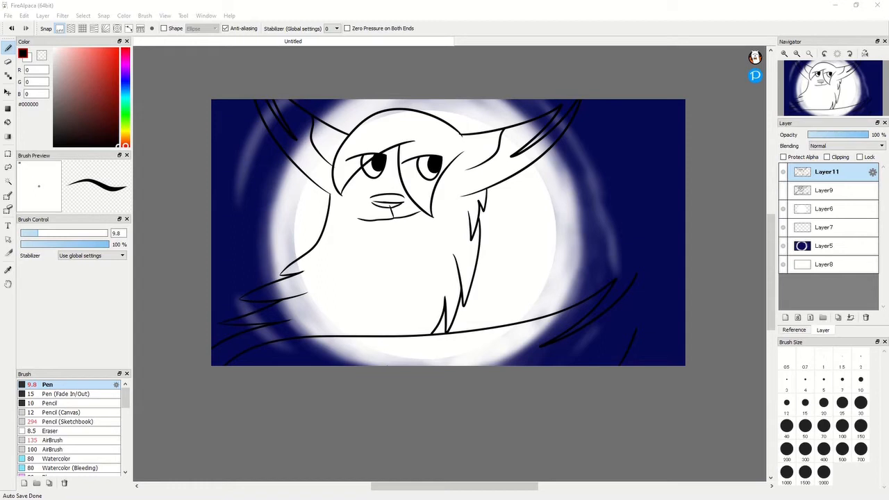
mouse_move(447, 429)
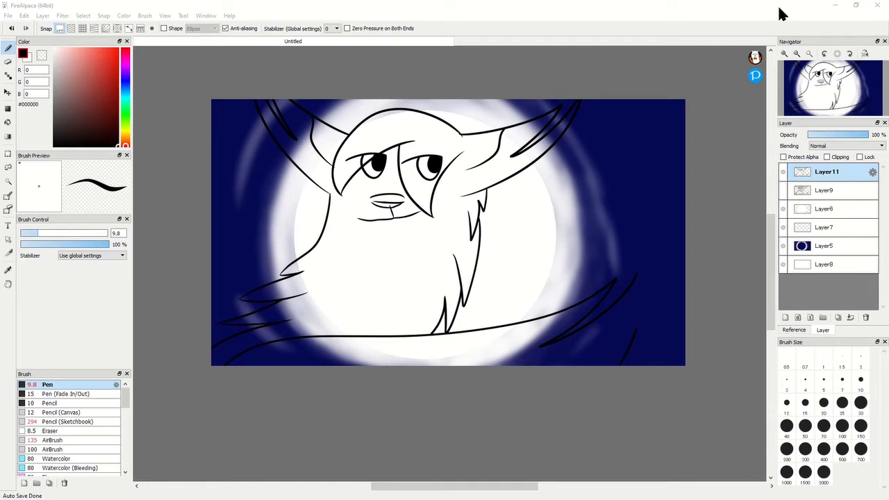
mouse_move(783, 15)
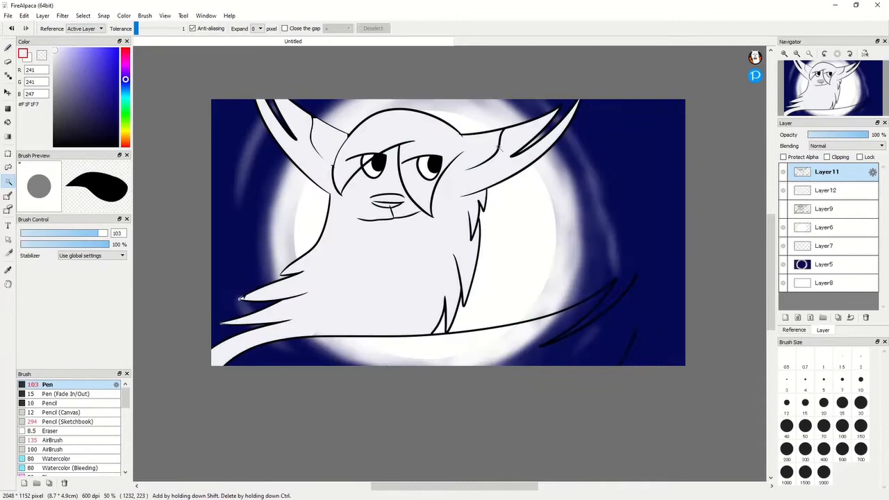
Undo the base fill that leaked outside the figure
click(827, 190)
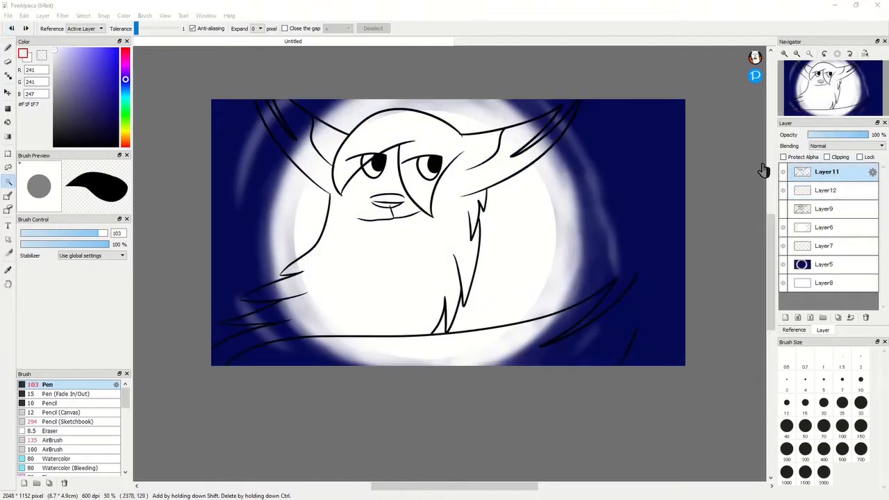
click(825, 190)
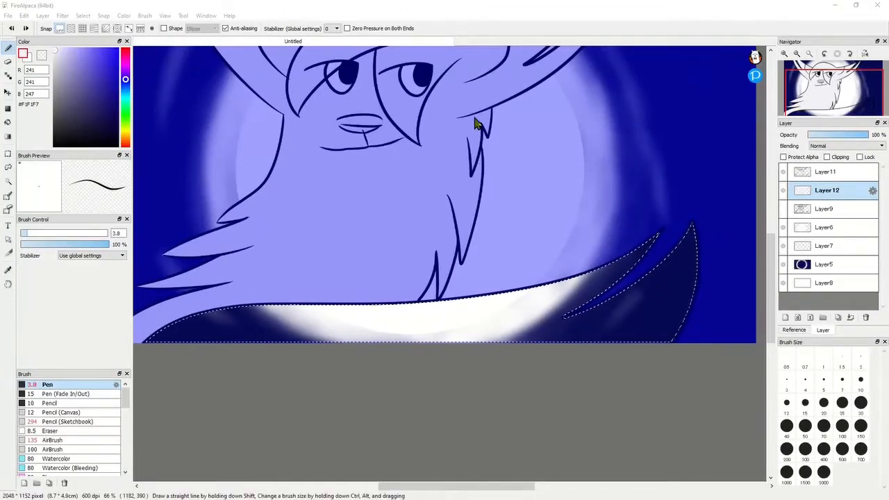
mouse_move(427, 315)
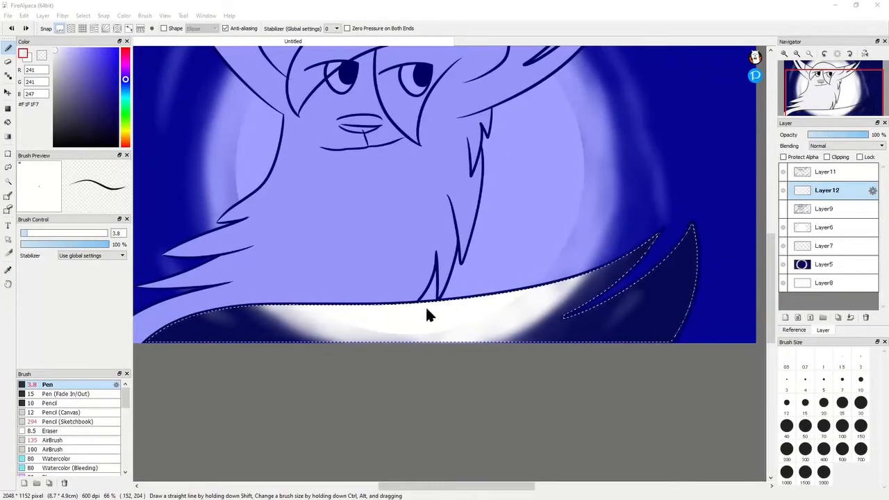
mouse_move(460, 189)
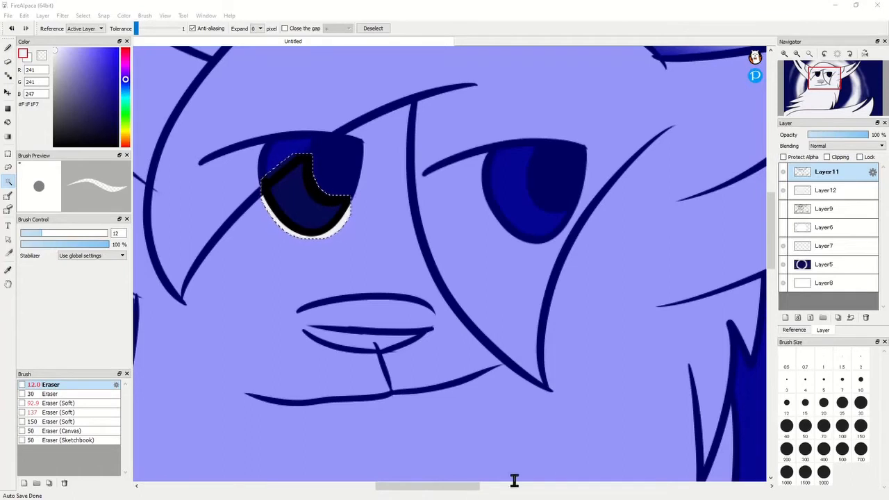
mouse_move(482, 392)
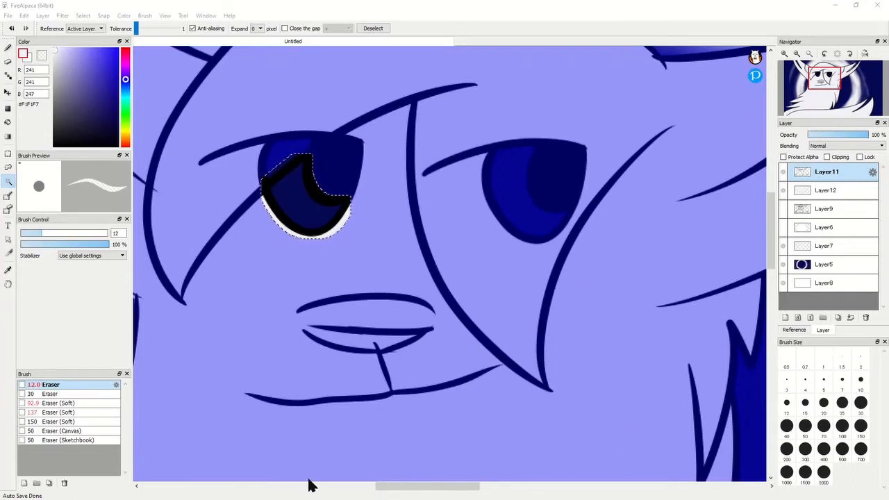
mouse_move(434, 324)
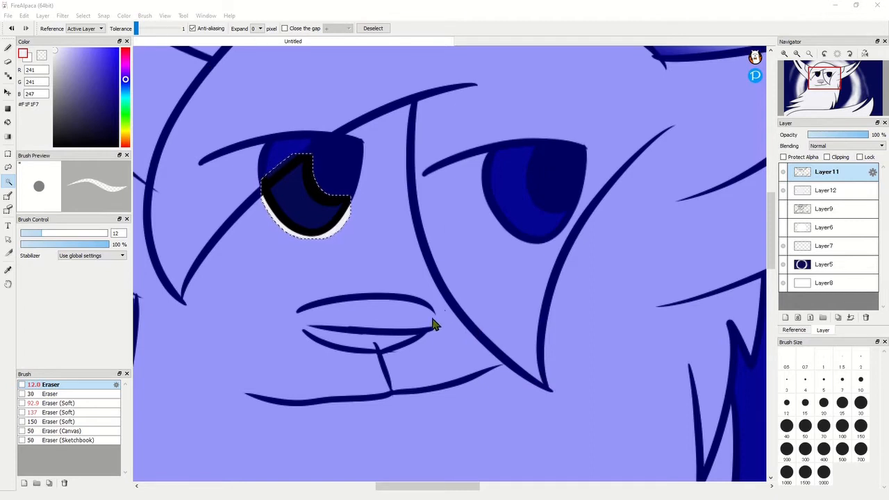